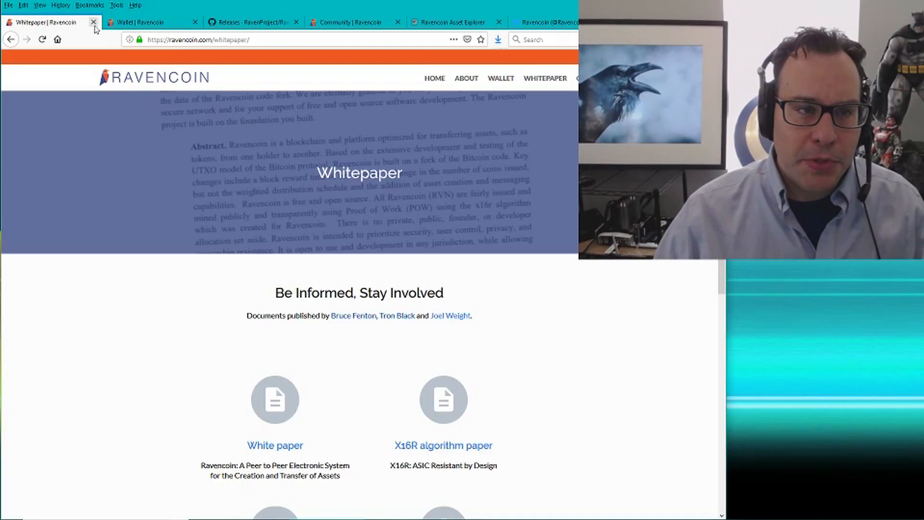
{"action": "mouse_move", "coordinate": [92, 23]}
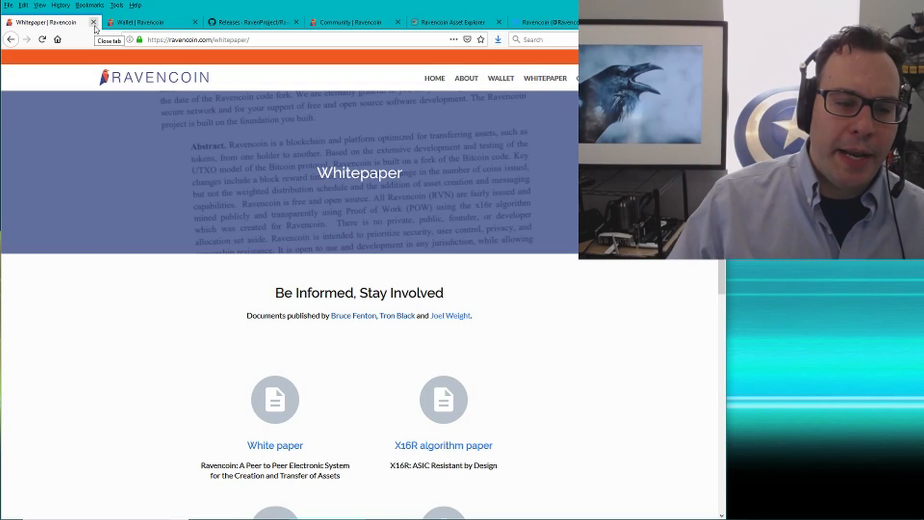
Scroll down and back up through the Ravencoin Whitepaper page's documents
{"action": "scroll", "scroll_direction": "down", "scroll_amount": 3}
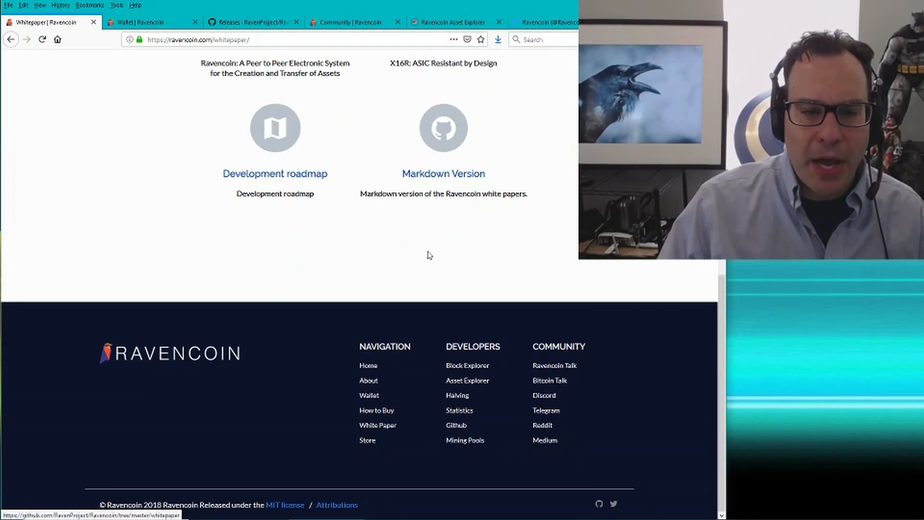
{"action": "scroll", "scroll_direction": "up", "scroll_amount": 3}
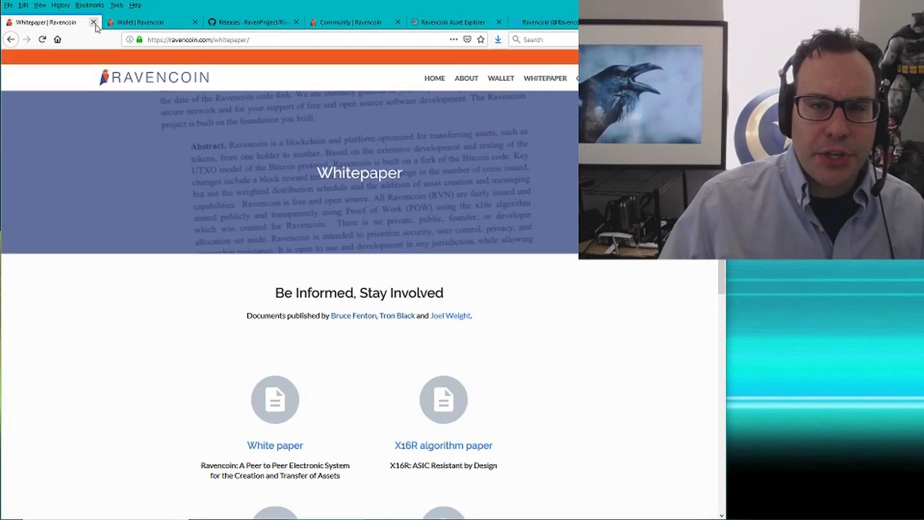
{"action": "mouse_move", "coordinate": [94, 23]}
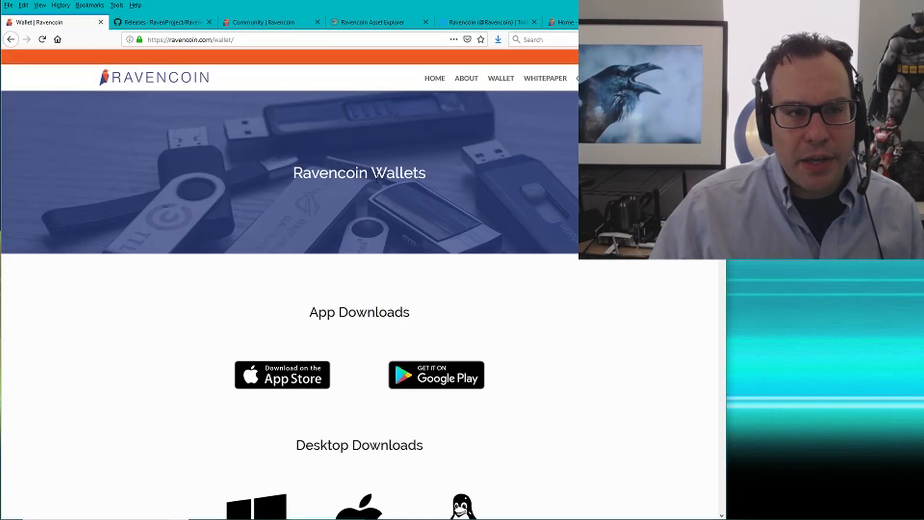
Bring up the GitHub Ravencoin 2.2.0 release and scroll to its downloadable files
{"action": "scroll", "scroll_direction": "down", "scroll_amount": 3}
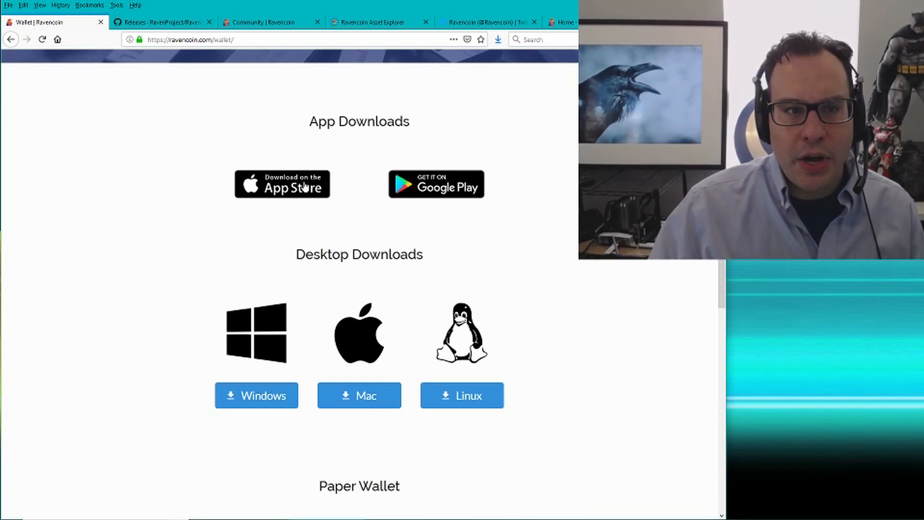
{"action": "left_click", "coordinate": [168, 22]}
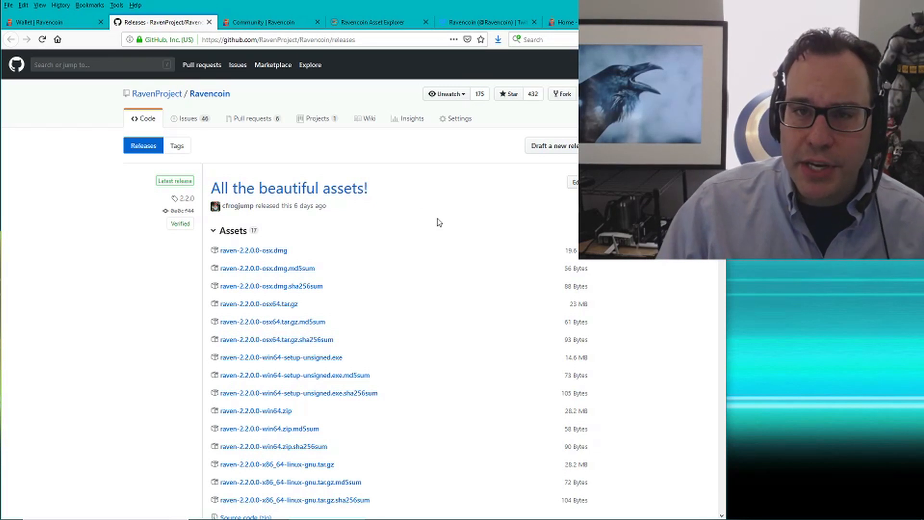
{"action": "scroll", "scroll_direction": "down", "scroll_amount": 3}
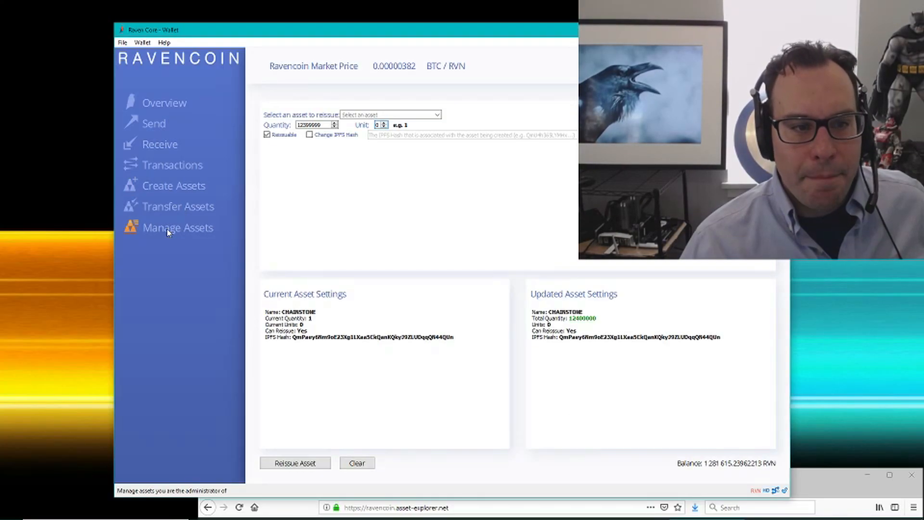
Open the Transfer Assets form and clear the Transfer Administrator Asset option
{"action": "left_click", "coordinate": [178, 206]}
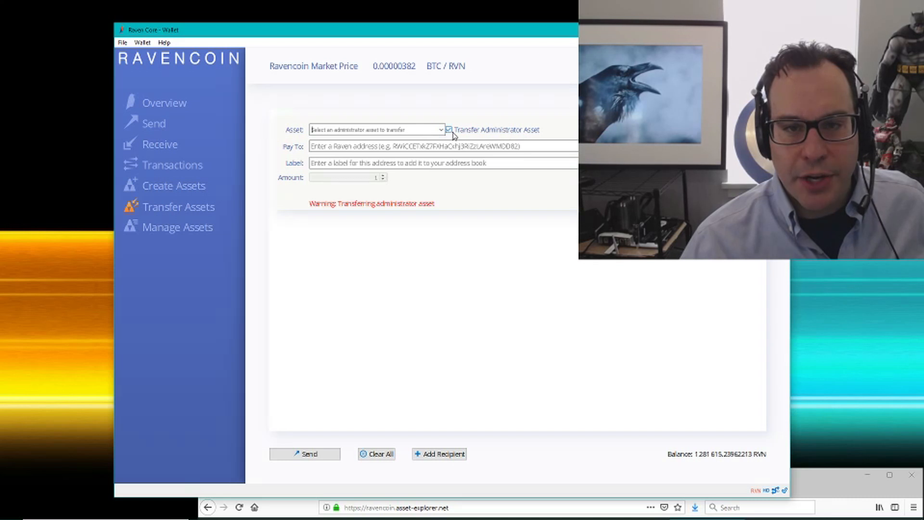
{"action": "left_click", "coordinate": [455, 130]}
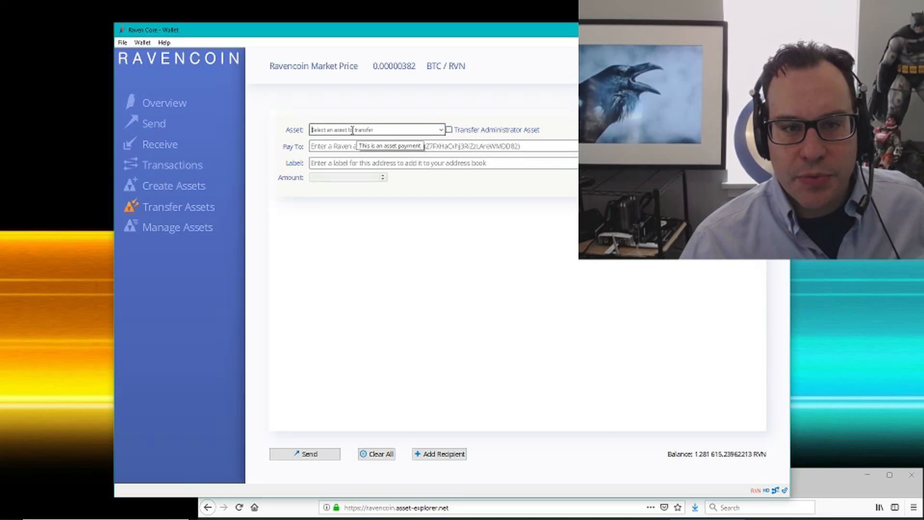
{"action": "mouse_move", "coordinate": [331, 114]}
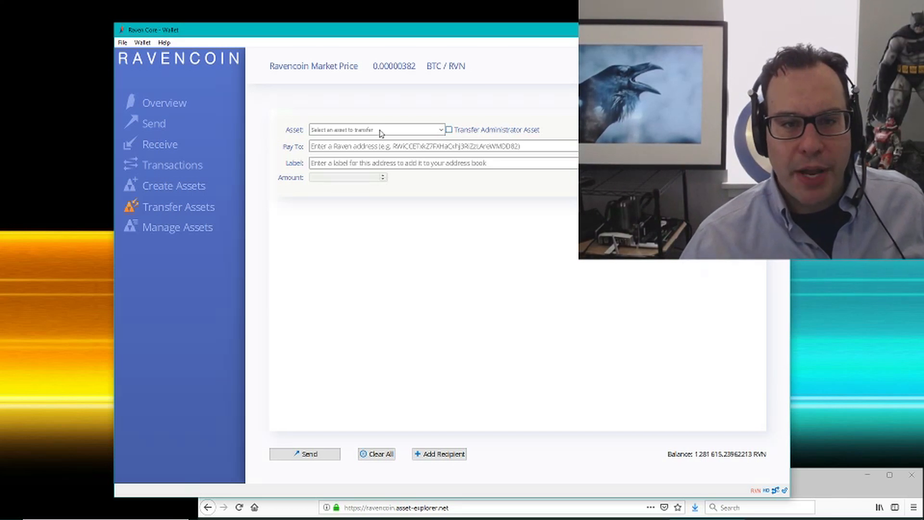
{"action": "mouse_move", "coordinate": [409, 197]}
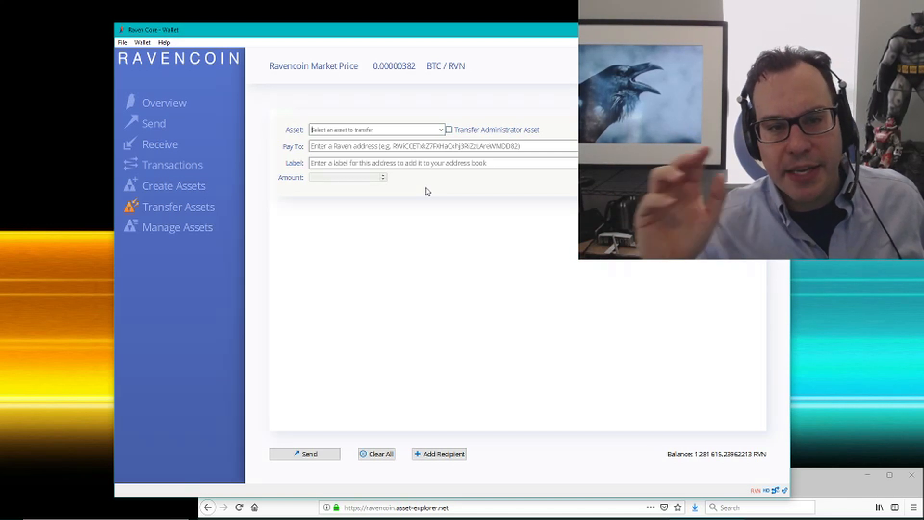
{"action": "mouse_move", "coordinate": [171, 233]}
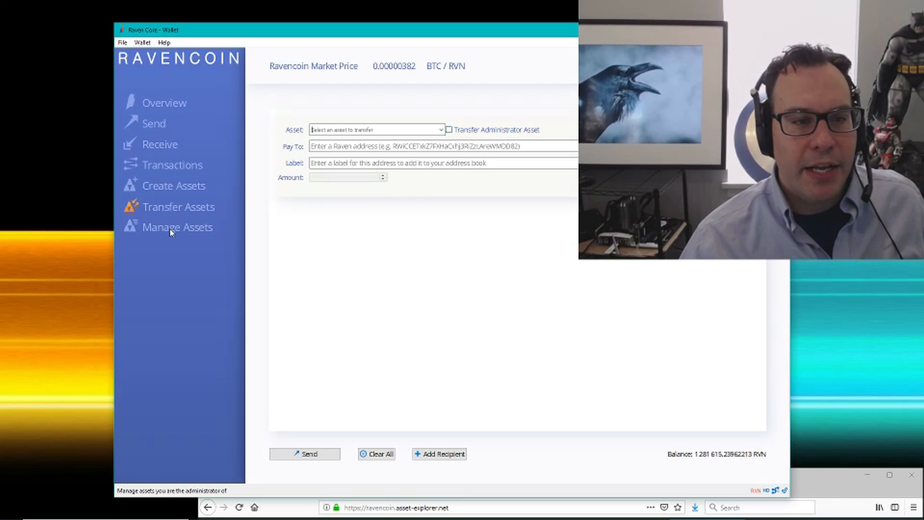
Return to the Reissue screen and select CHAINSTONE as the asset to reissue
{"action": "left_click", "coordinate": [178, 227]}
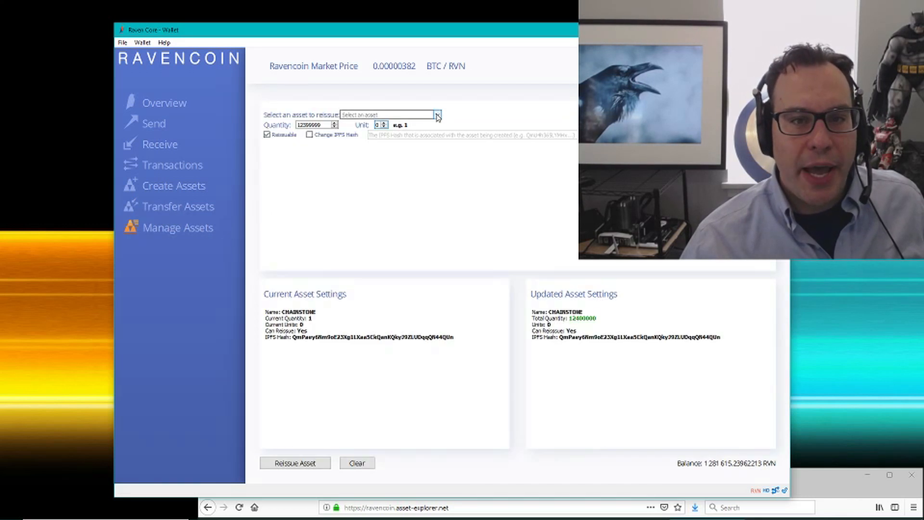
{"action": "mouse_move", "coordinate": [143, 228]}
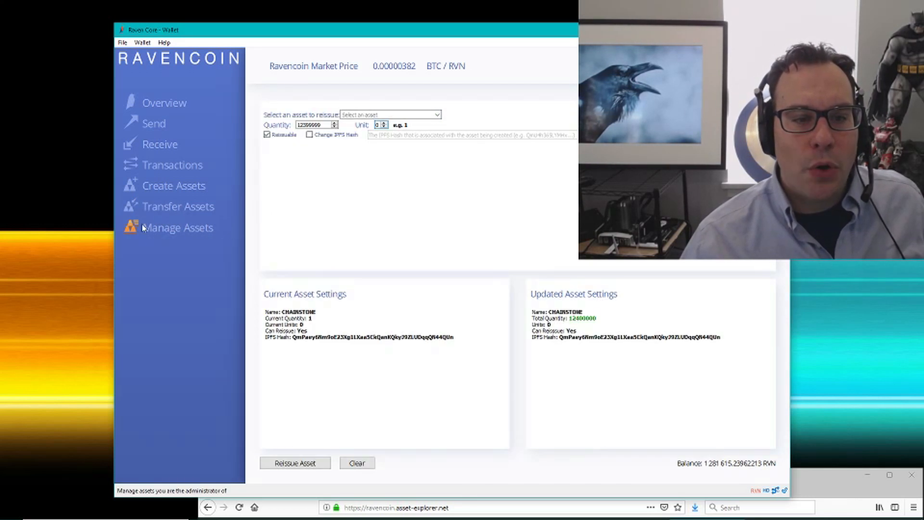
{"action": "mouse_move", "coordinate": [164, 231]}
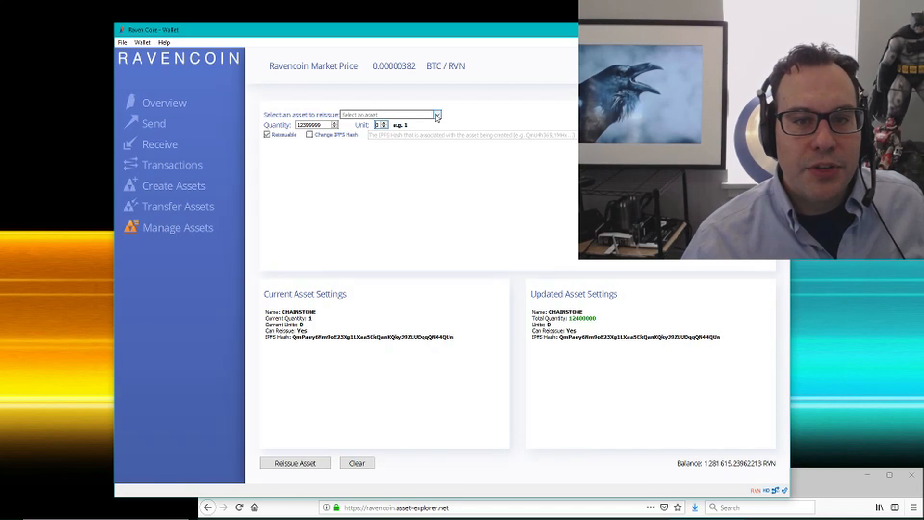
{"action": "left_click", "coordinate": [435, 115]}
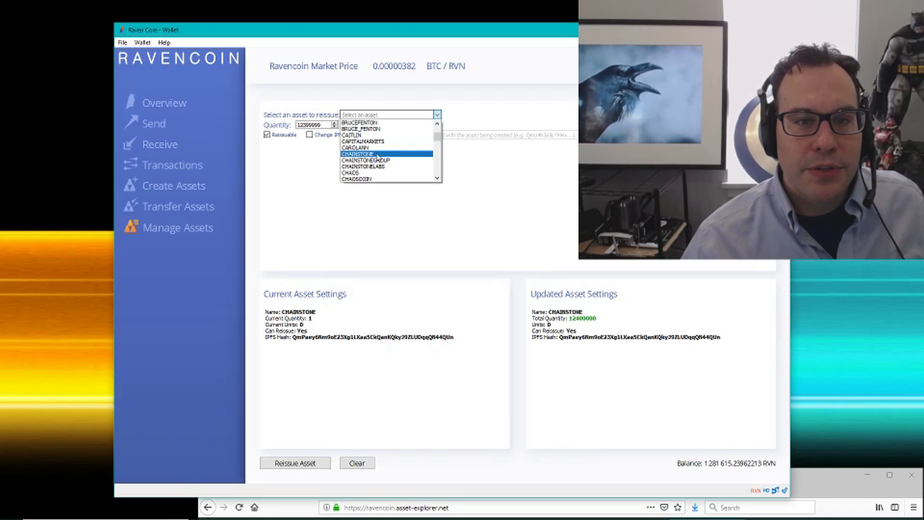
{"action": "left_click", "coordinate": [355, 153]}
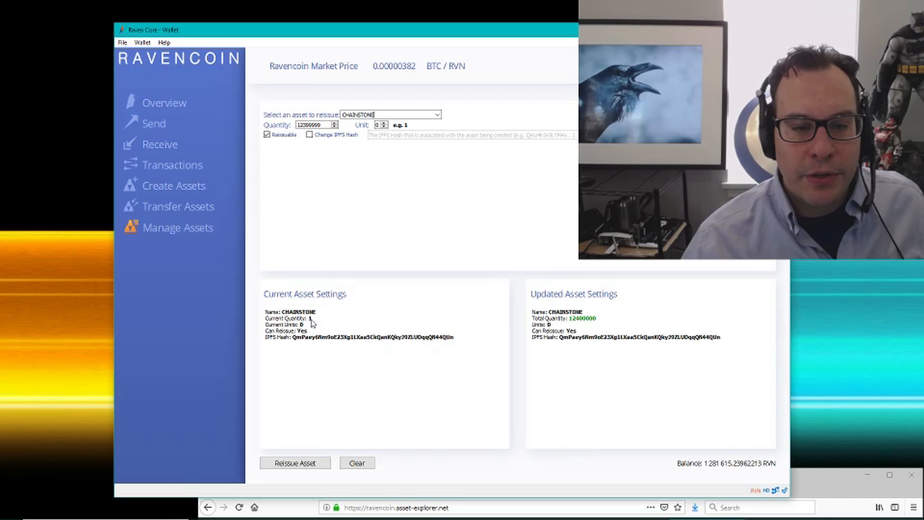
{"action": "mouse_move", "coordinate": [588, 331]}
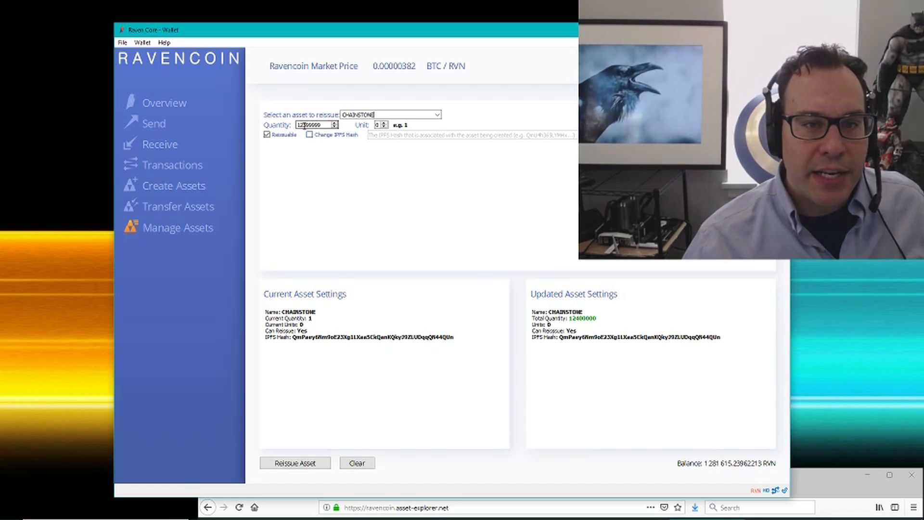
{"action": "mouse_move", "coordinate": [315, 124]}
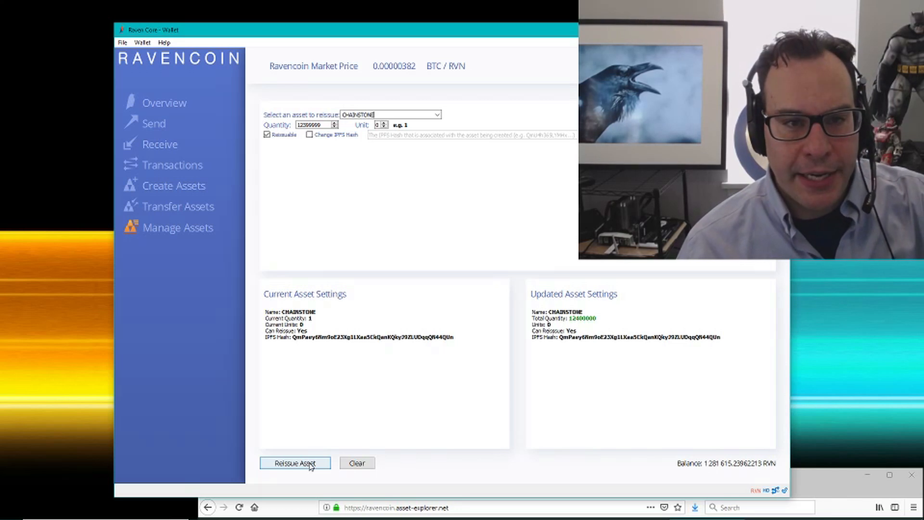
Submit the CHAINSTONE reissue, confirm sending it, and dismiss the transaction-sent notice
{"action": "left_click", "coordinate": [295, 462]}
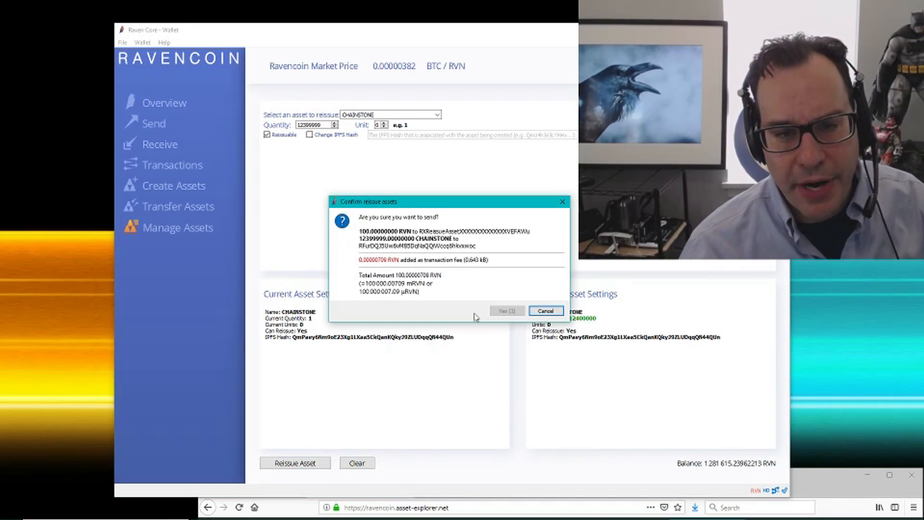
{"action": "left_click", "coordinate": [506, 310]}
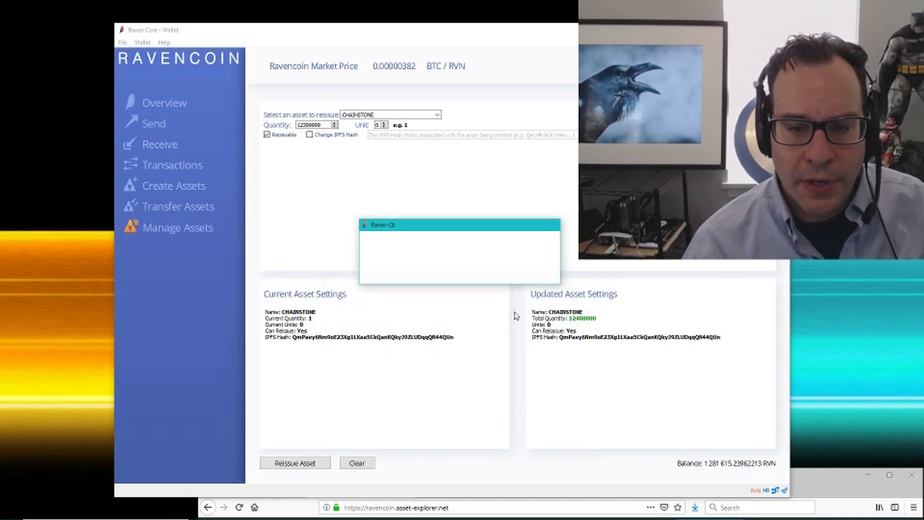
{"action": "left_click", "coordinate": [295, 463]}
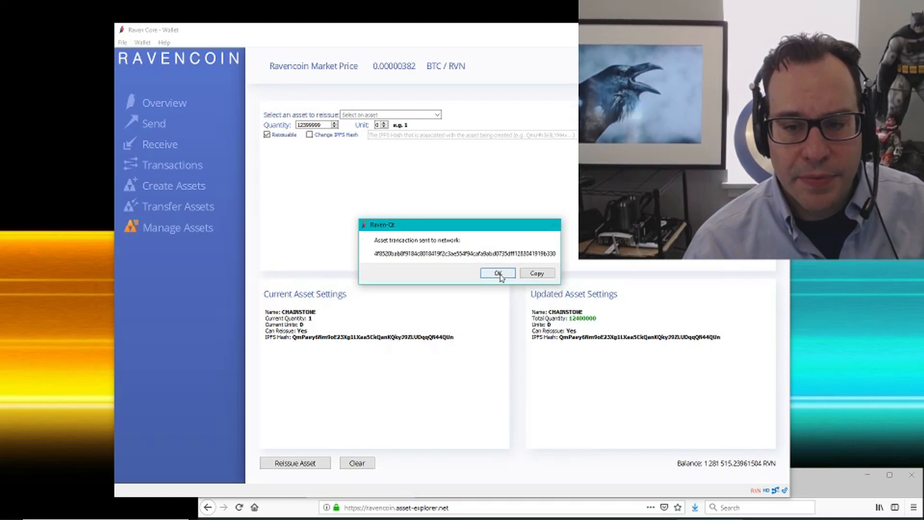
{"action": "left_click", "coordinate": [497, 273]}
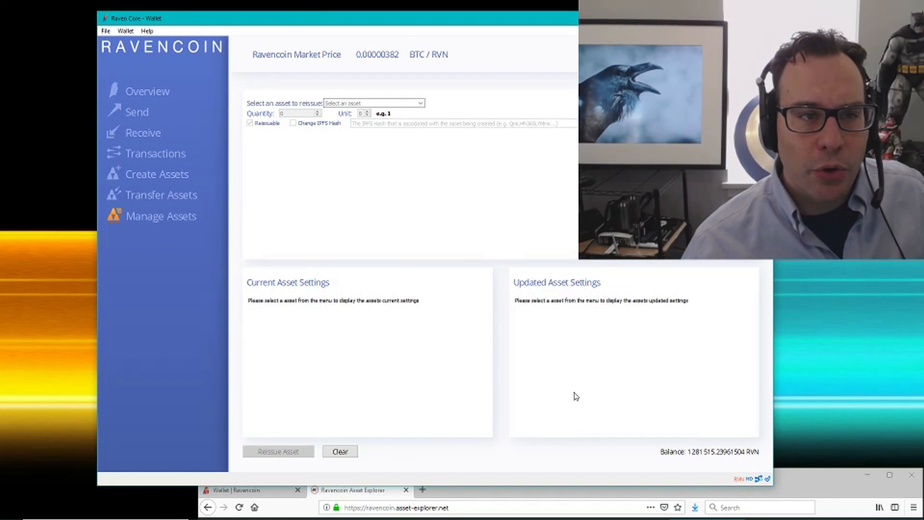
Open the wallet Overview and scroll through RVN balances and Asset Balances
{"action": "left_click", "coordinate": [148, 91]}
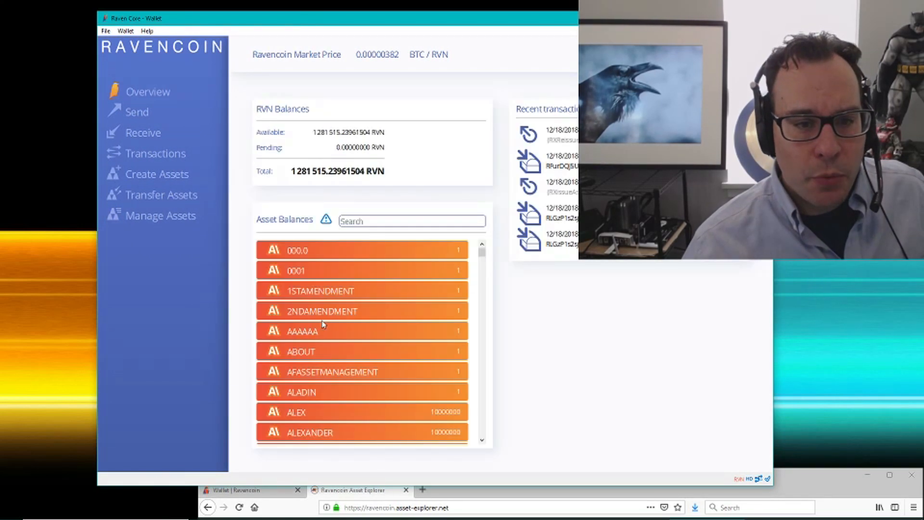
{"action": "scroll", "scroll_direction": "down", "scroll_amount": 3}
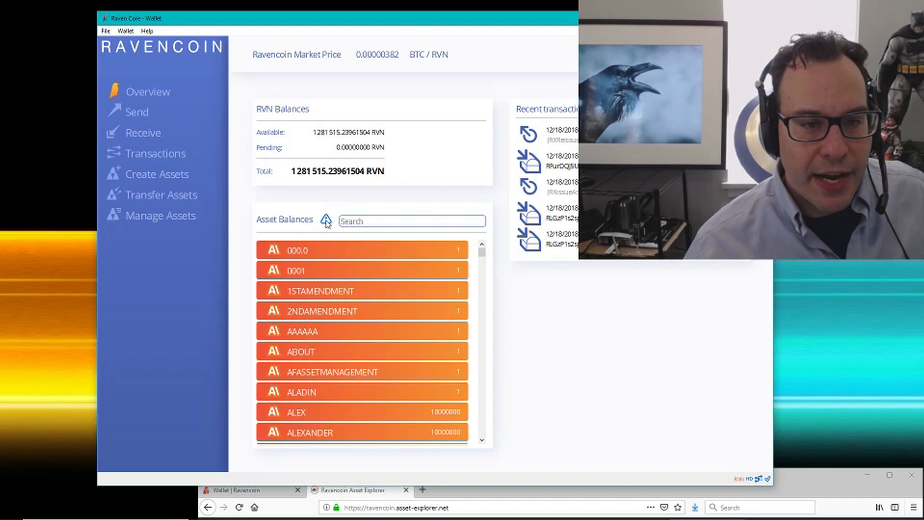
{"action": "mouse_move", "coordinate": [490, 287]}
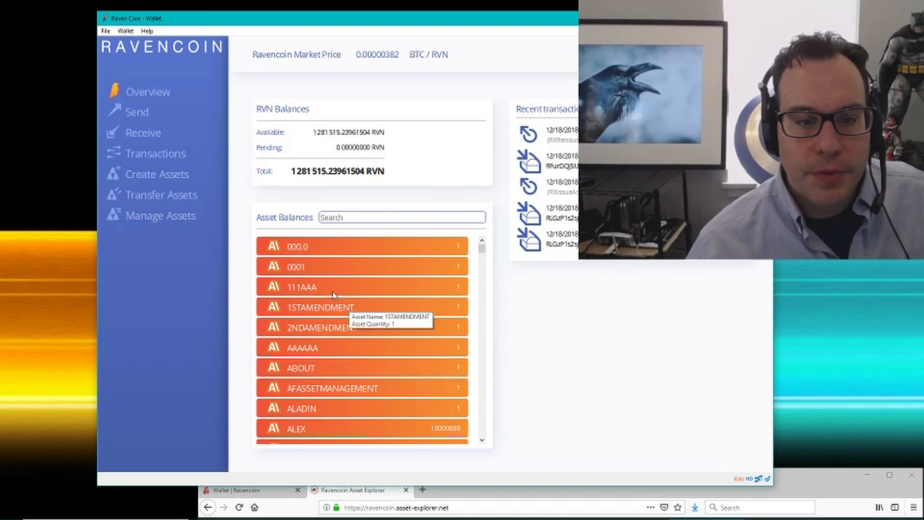
{"action": "mouse_move", "coordinate": [383, 289]}
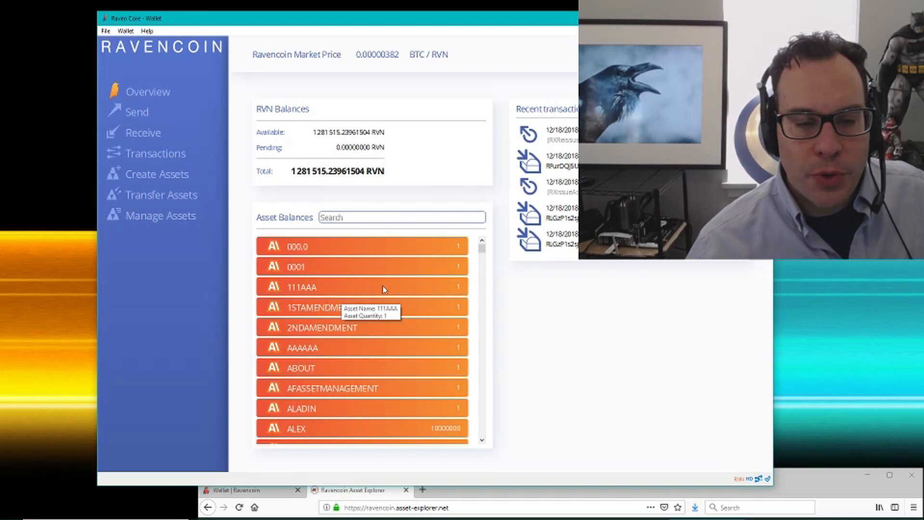
{"action": "mouse_move", "coordinate": [255, 271]}
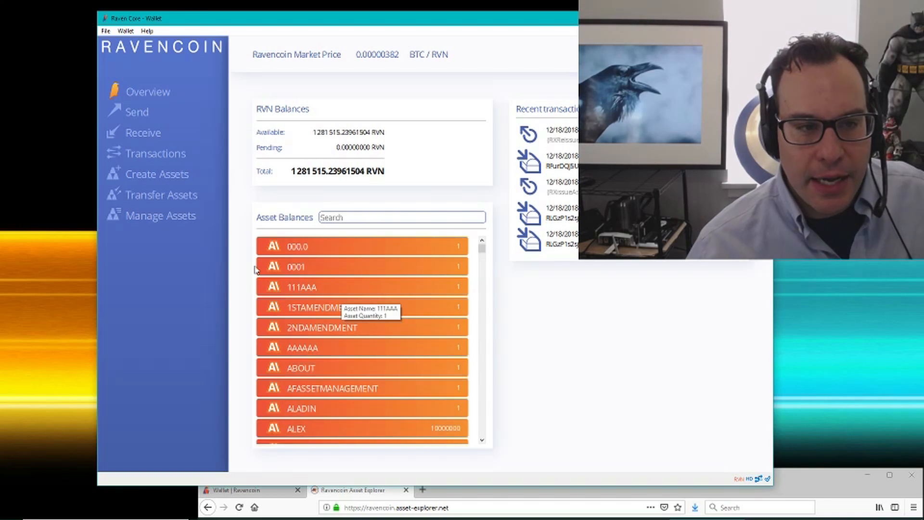
{"action": "mouse_move", "coordinate": [305, 297]}
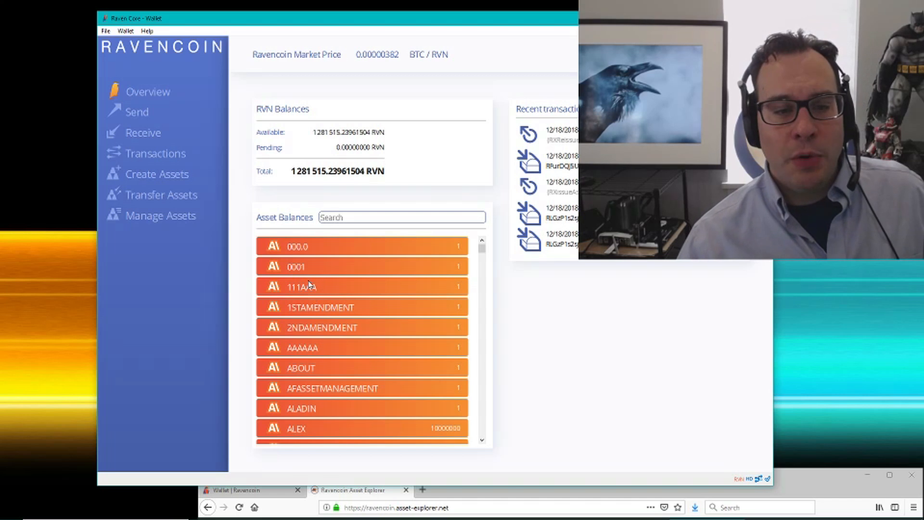
{"action": "right_click", "coordinate": [331, 286]}
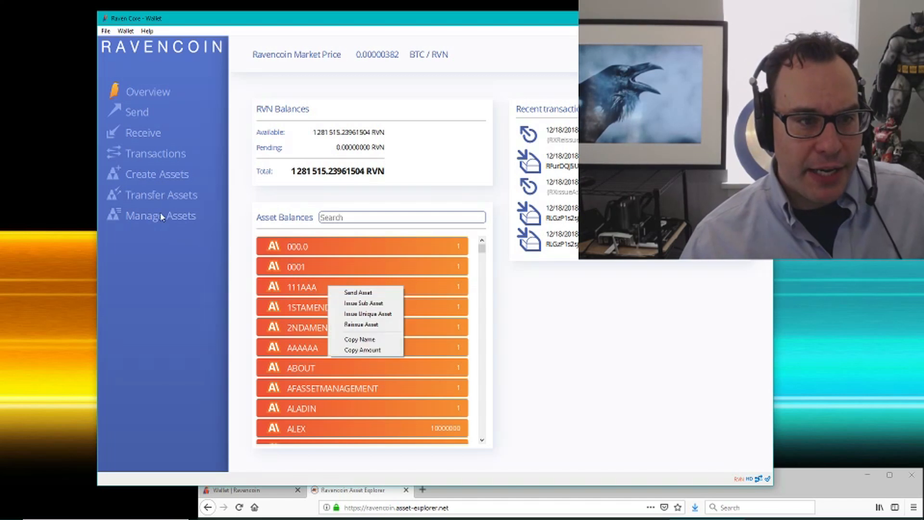
{"action": "left_click", "coordinate": [360, 324]}
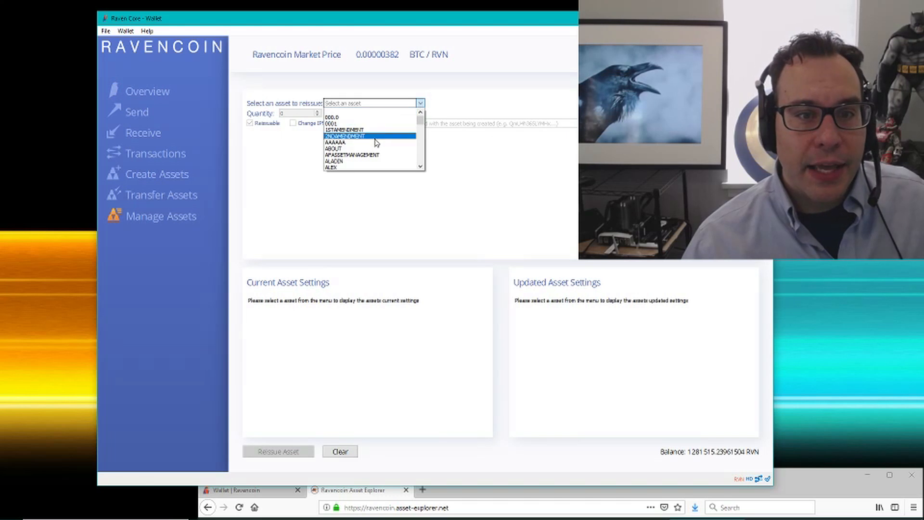
{"action": "left_click", "coordinate": [341, 143]}
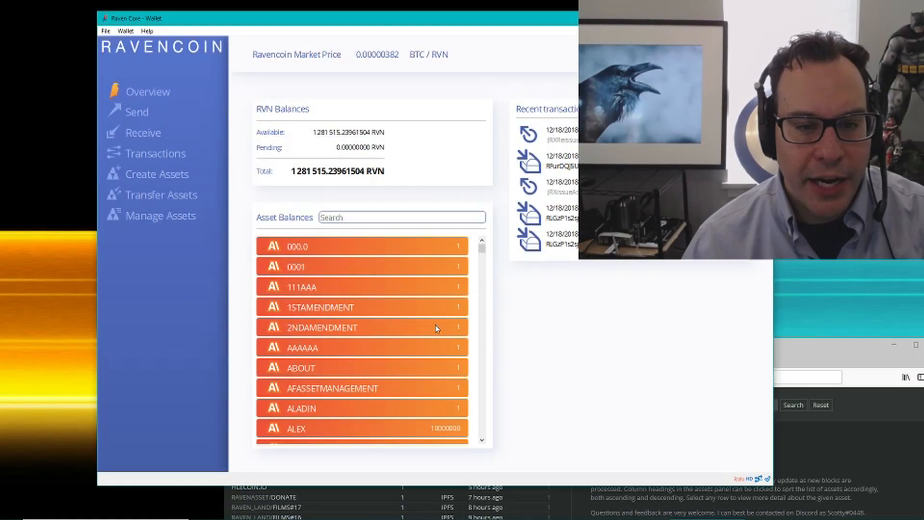
{"action": "mouse_move", "coordinate": [579, 359]}
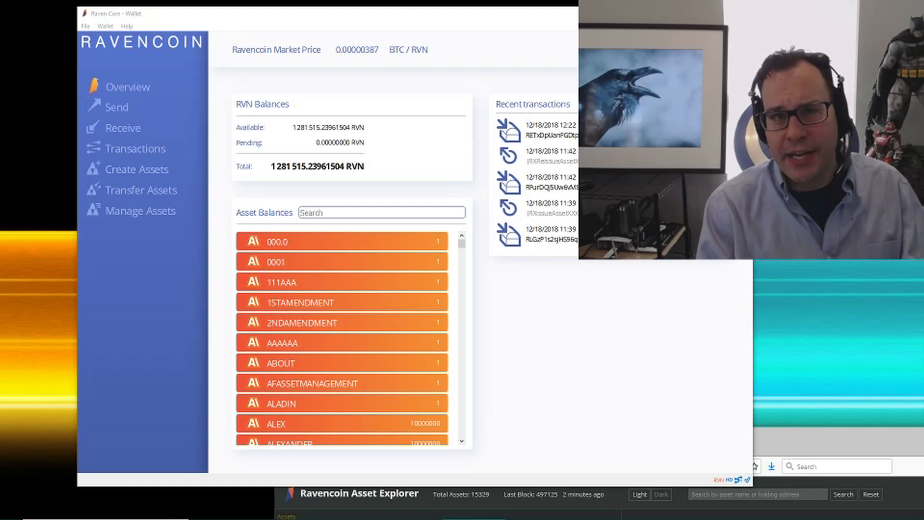
{"action": "mouse_move", "coordinate": [446, 372]}
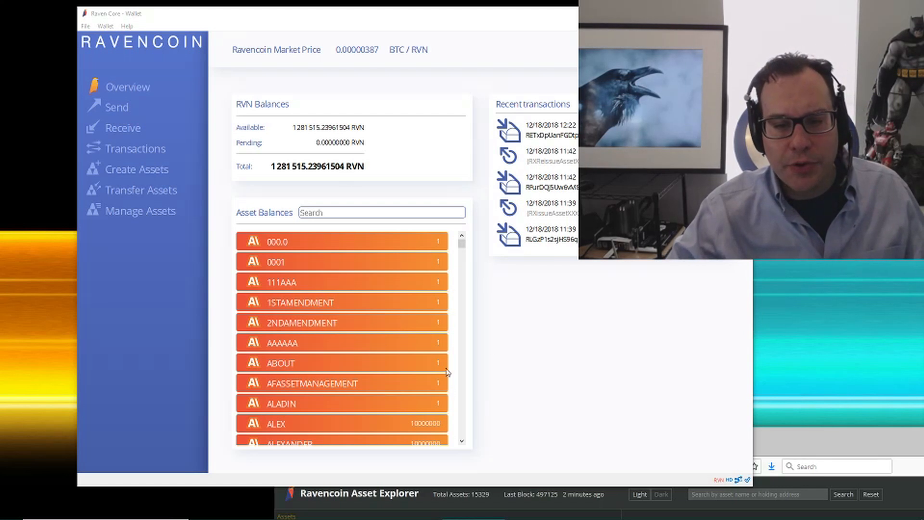
Scroll Asset Balances down to CHAINSTONE showing a 12,400,000 balance
{"action": "scroll", "scroll_direction": "down", "scroll_amount": 3}
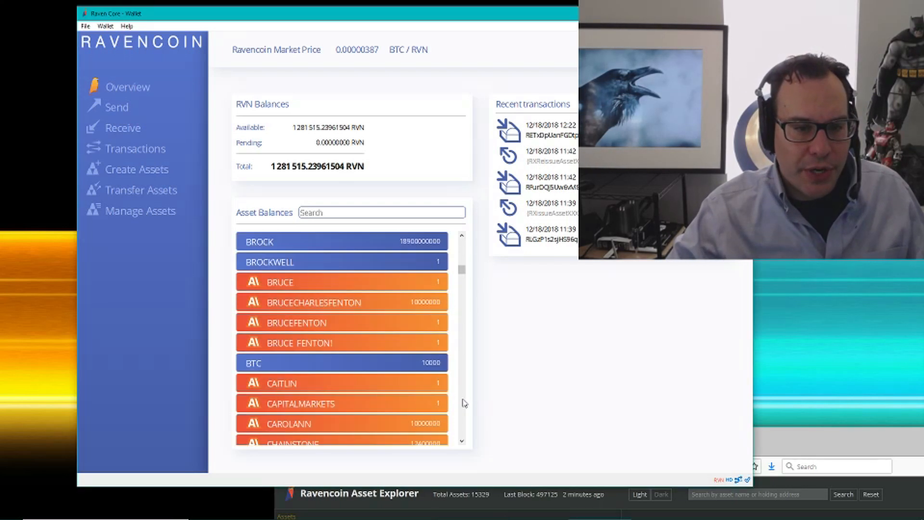
{"action": "scroll", "scroll_direction": "down", "scroll_amount": 3}
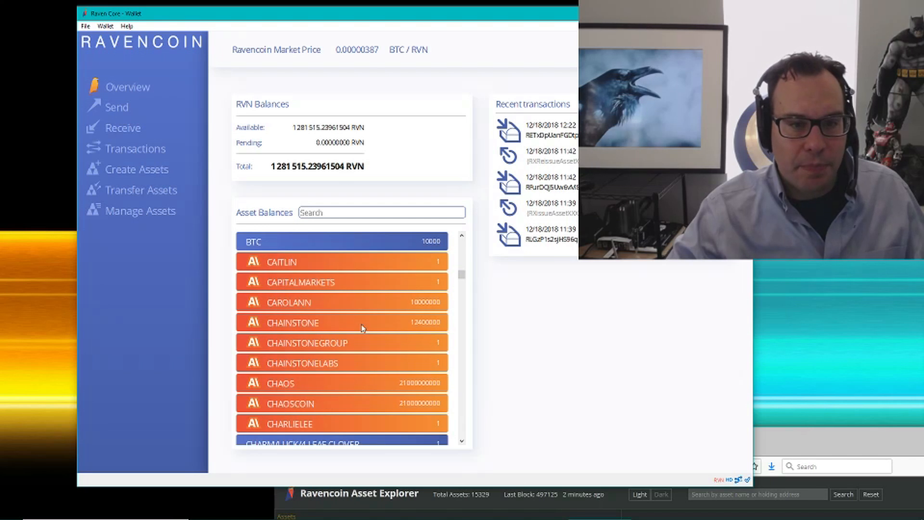